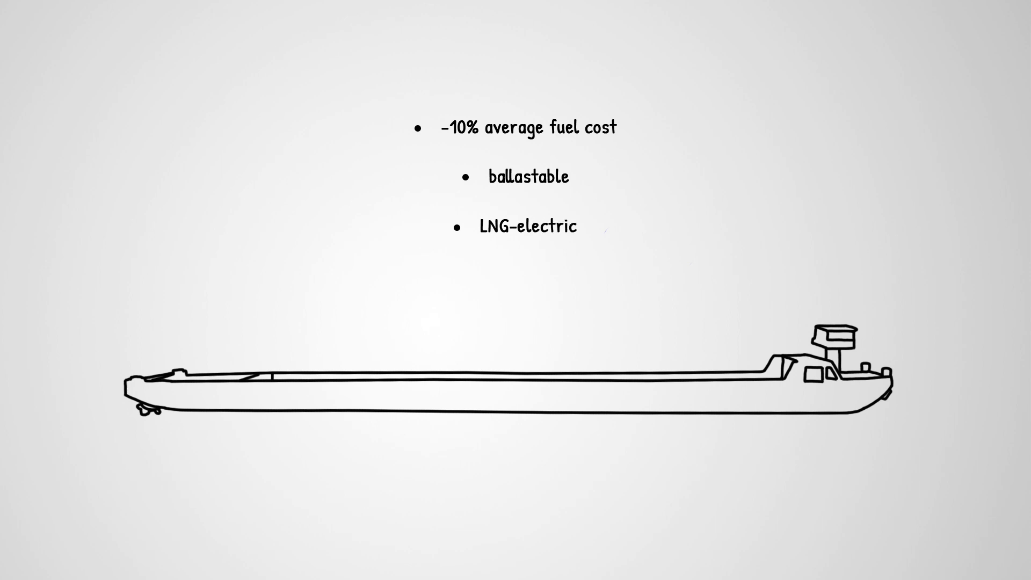
text(80% of the)
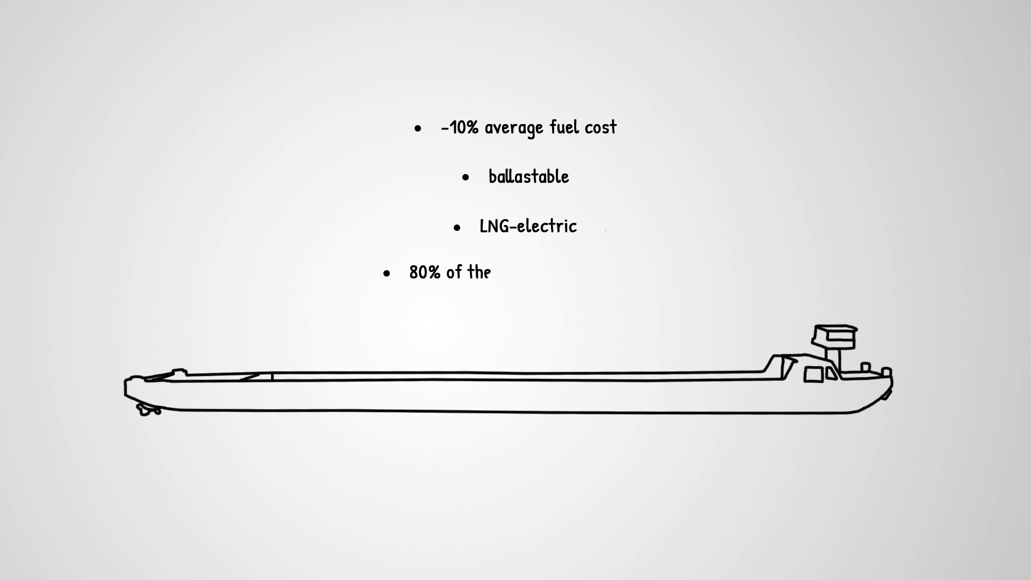